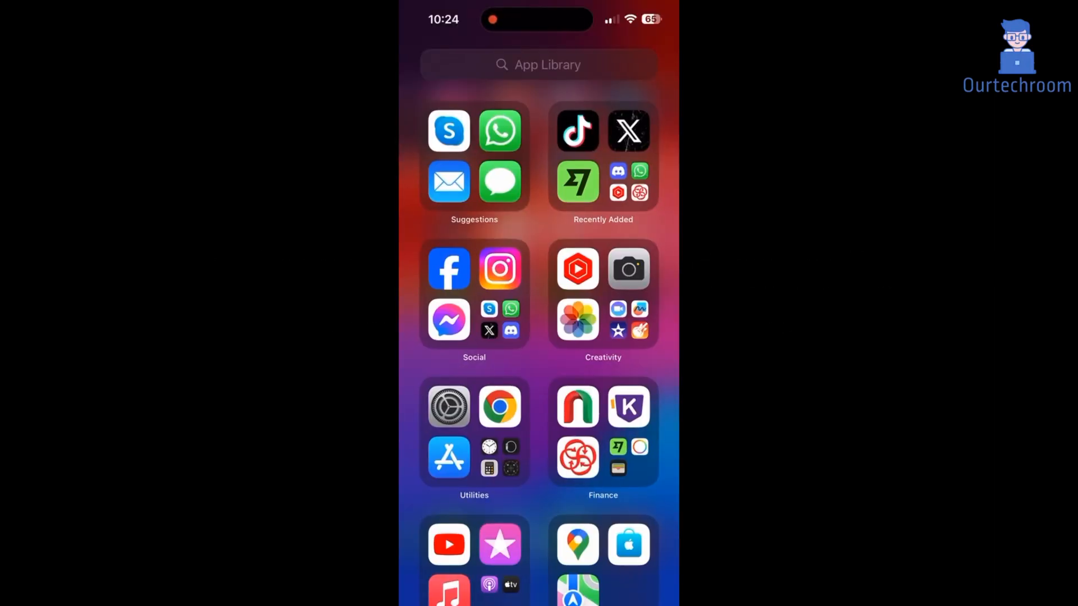
- Launch Facebook from the App Library and land on the home feed with stories and a group post
left_click(449, 270)
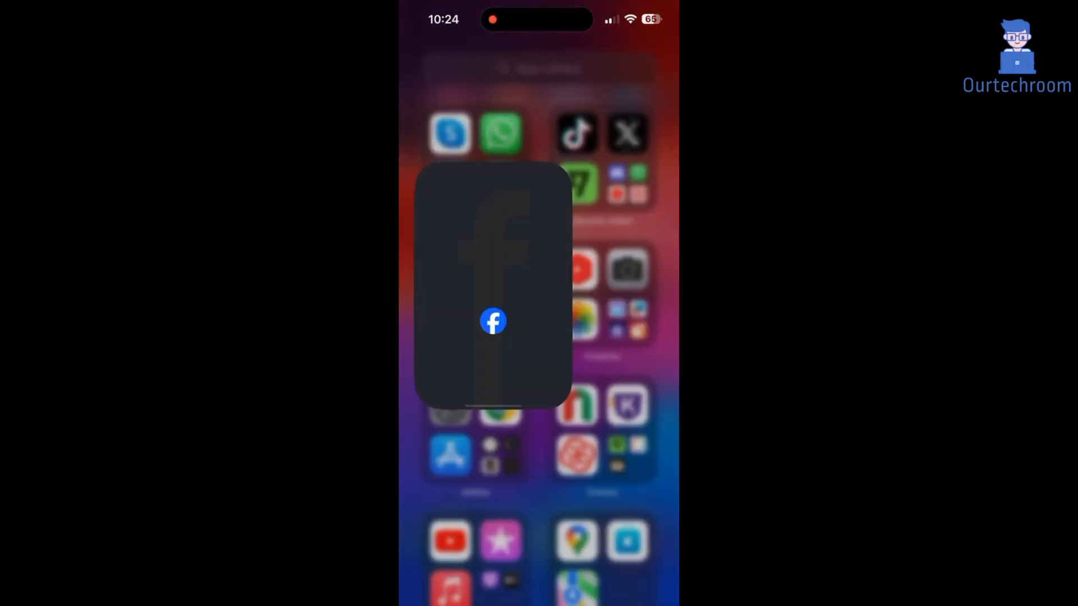
left_click(494, 321)
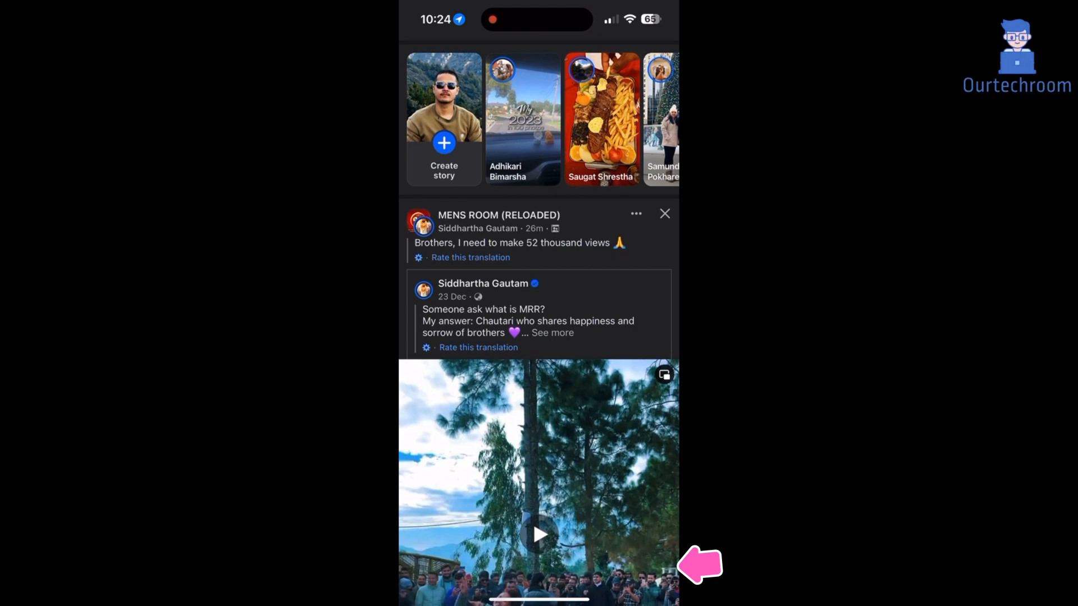
scroll("down", 3)
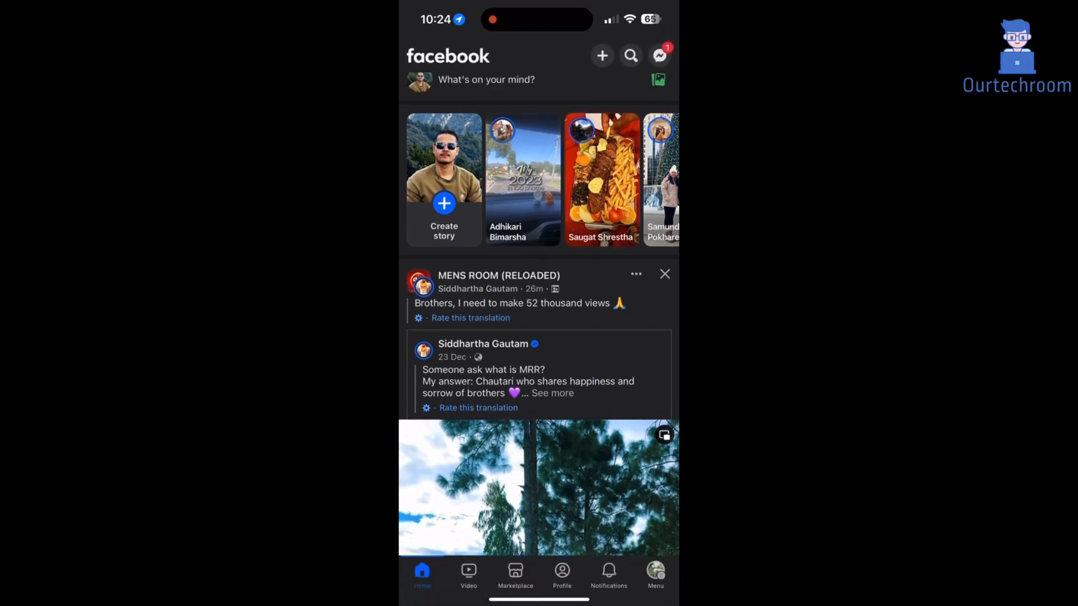
- From the Menu section, request Log out and confirm it in the dialog
left_click(656, 574)
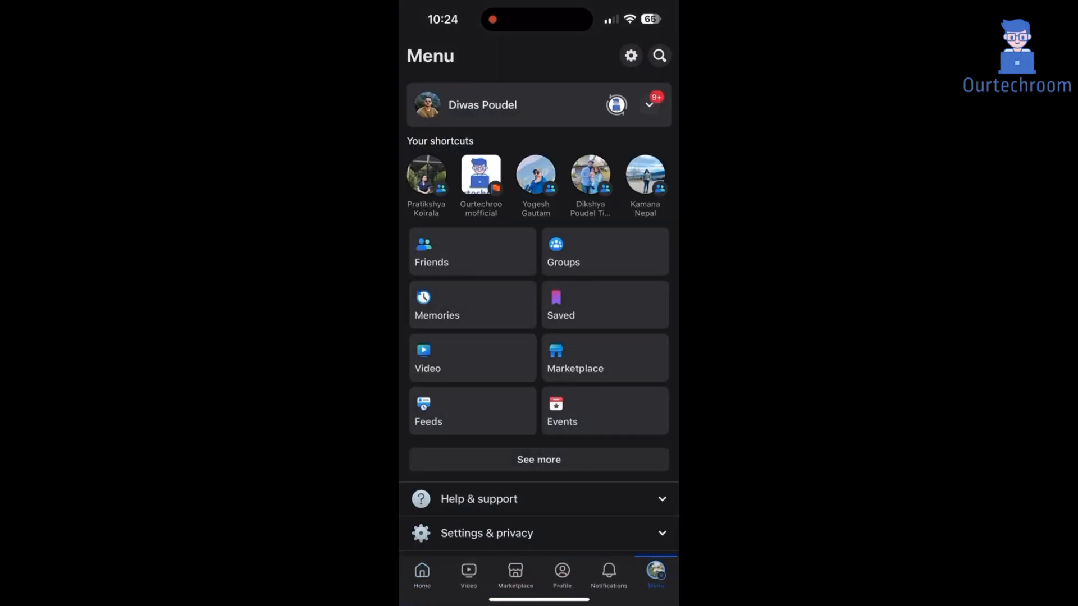
scroll("down", 3)
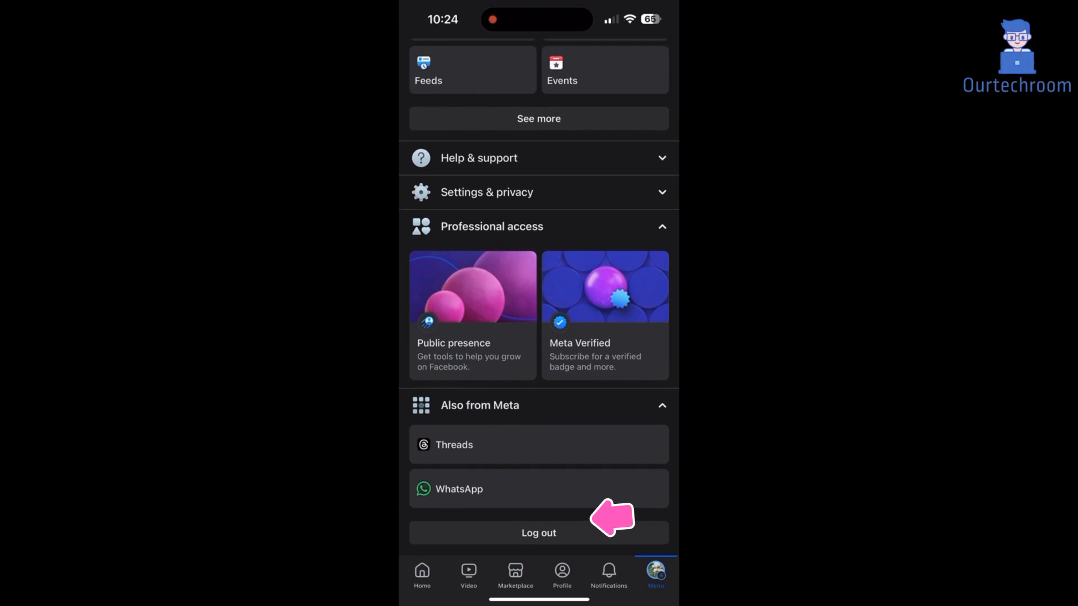
left_click(539, 533)
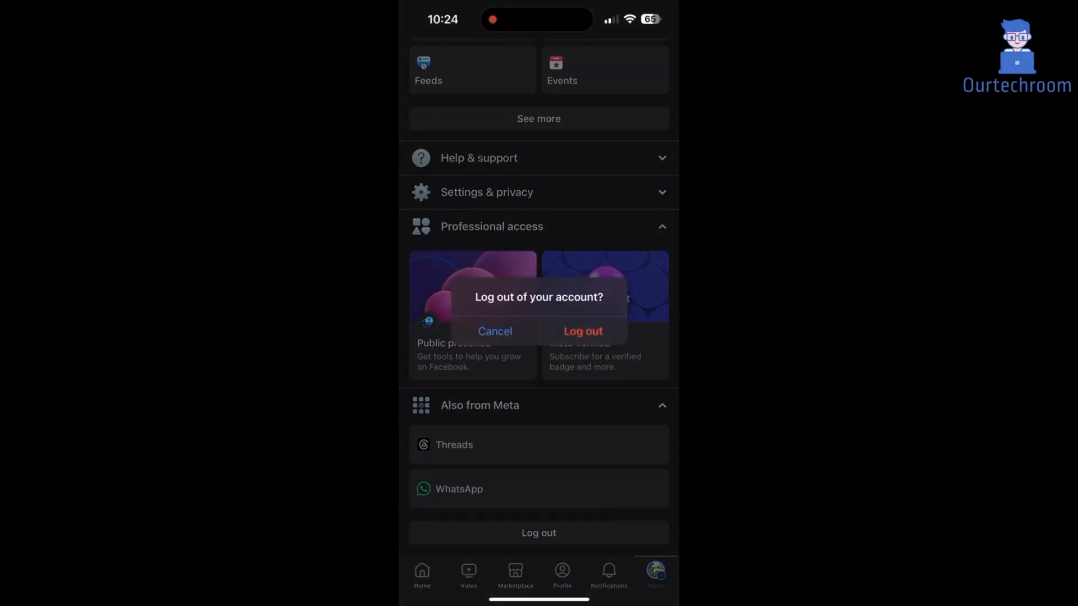
left_click(494, 331)
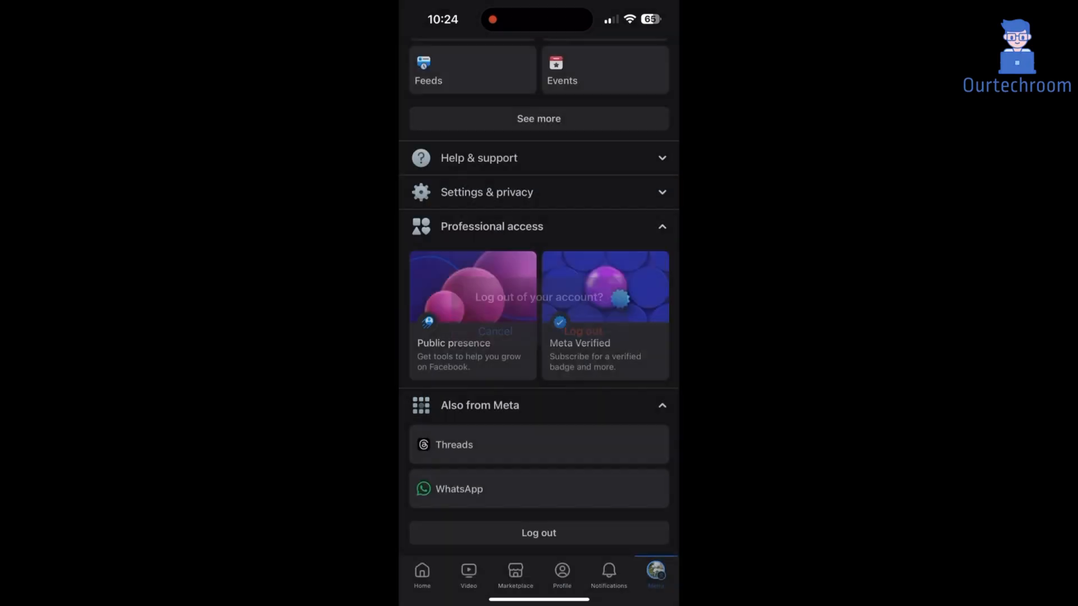
- Use the saved profile's blue Log in button to return to a refreshed home feed
left_click(581, 331)
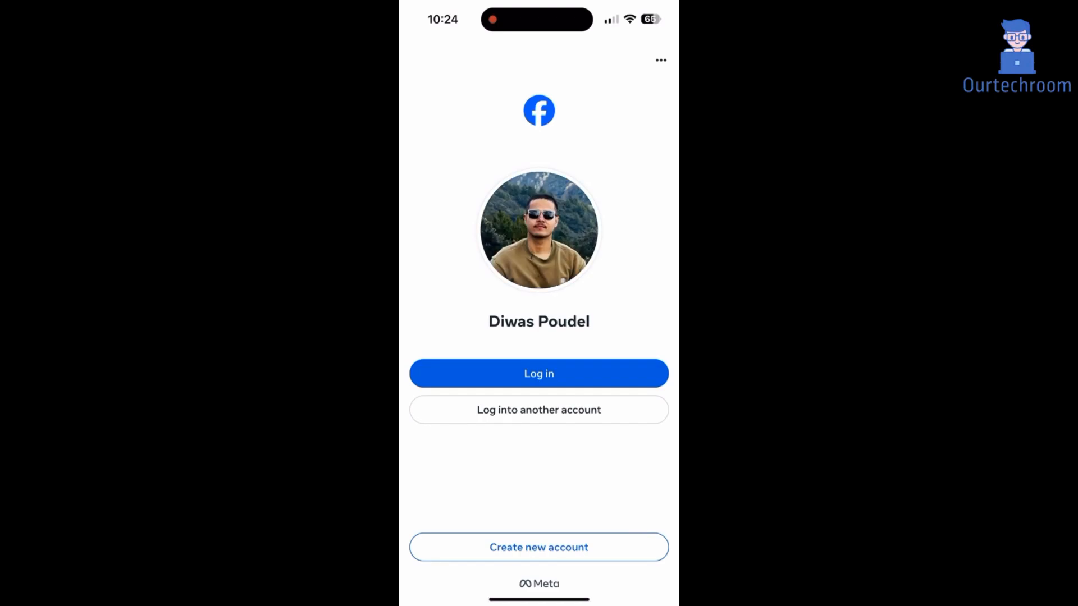
left_click(539, 374)
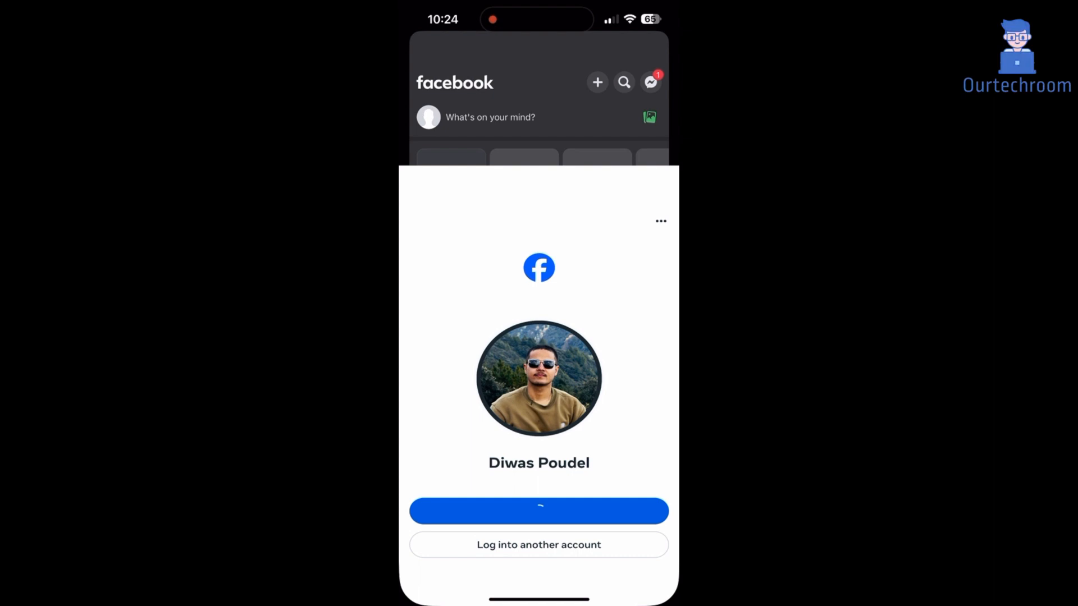
left_click(538, 512)
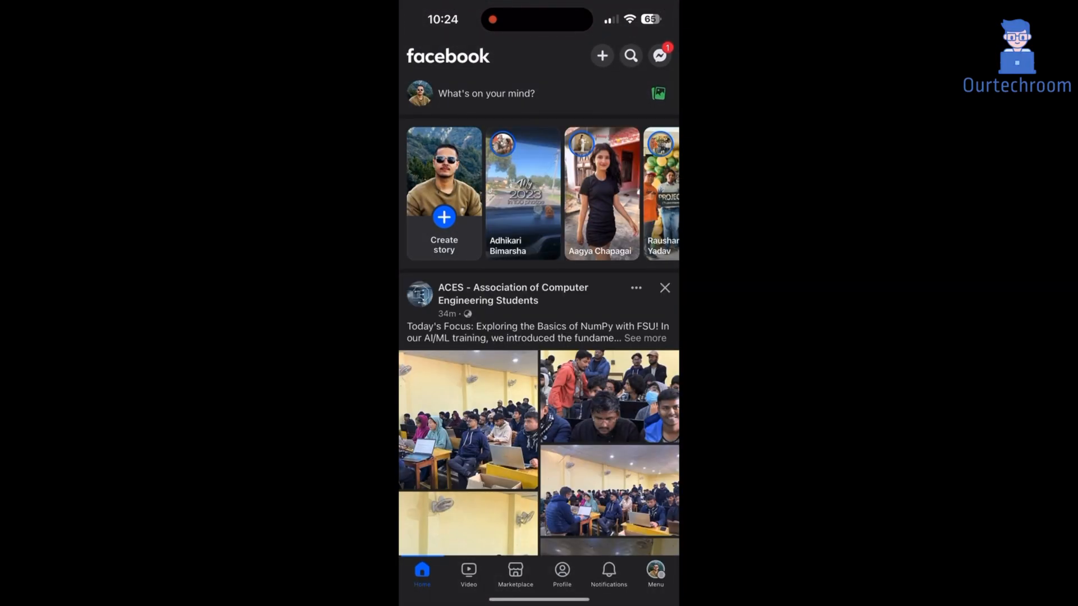
- Log out once more via Menu and arrive at the saved profile's management page
left_click(658, 569)
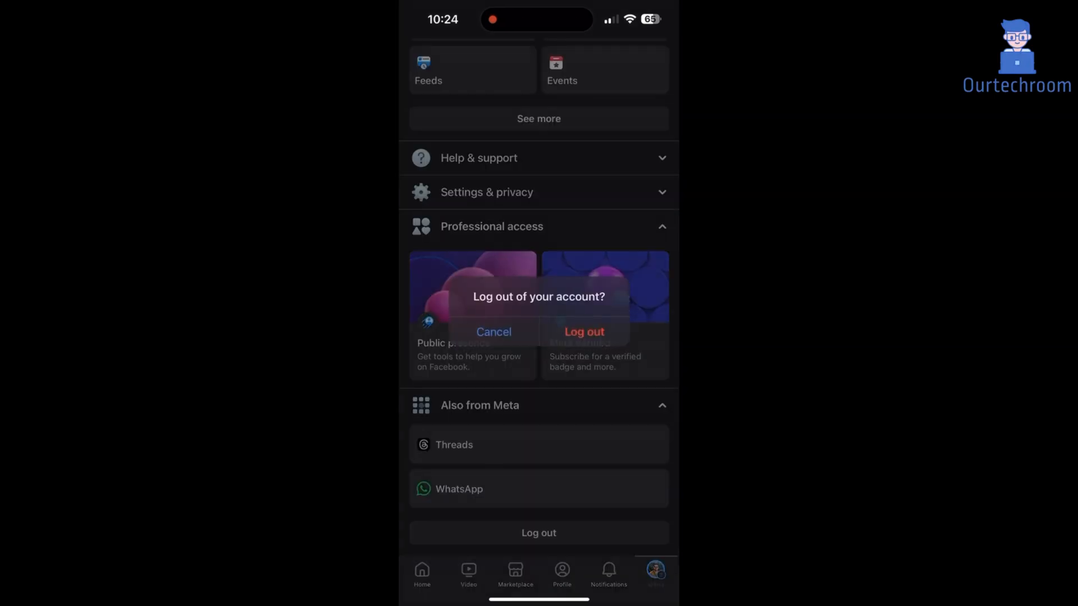
left_click(584, 332)
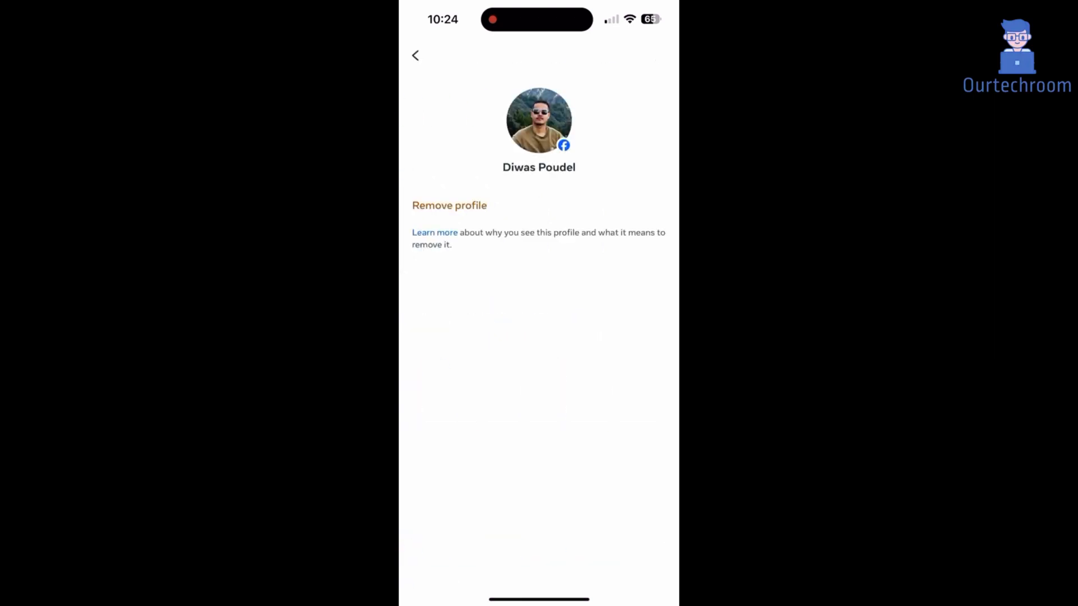
- Remove the saved profile and confirm, leaving the blank email/password sign-in page
left_click(449, 205)
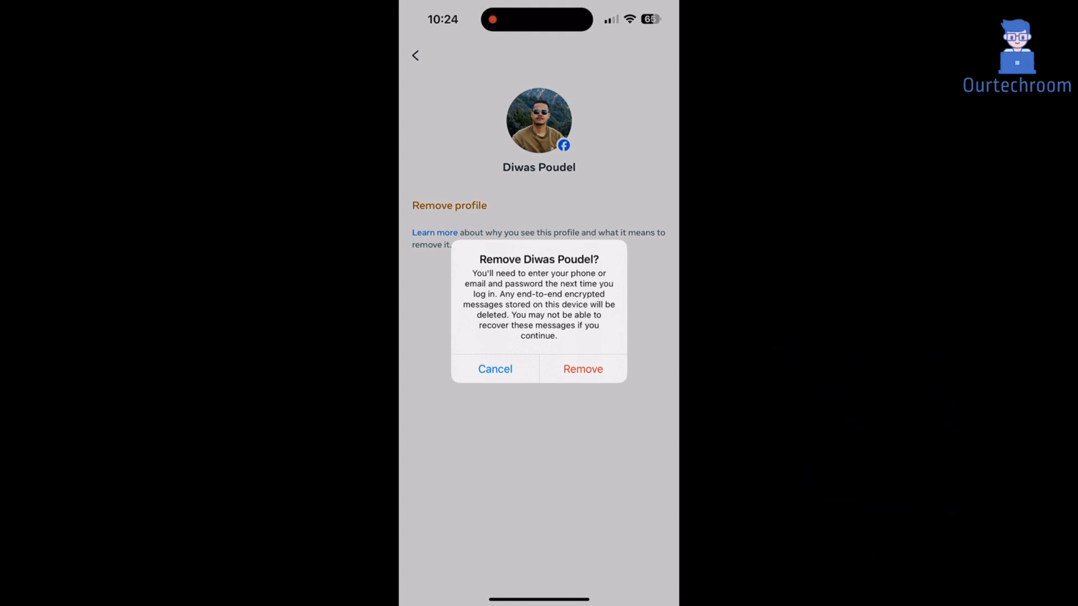
left_click(495, 368)
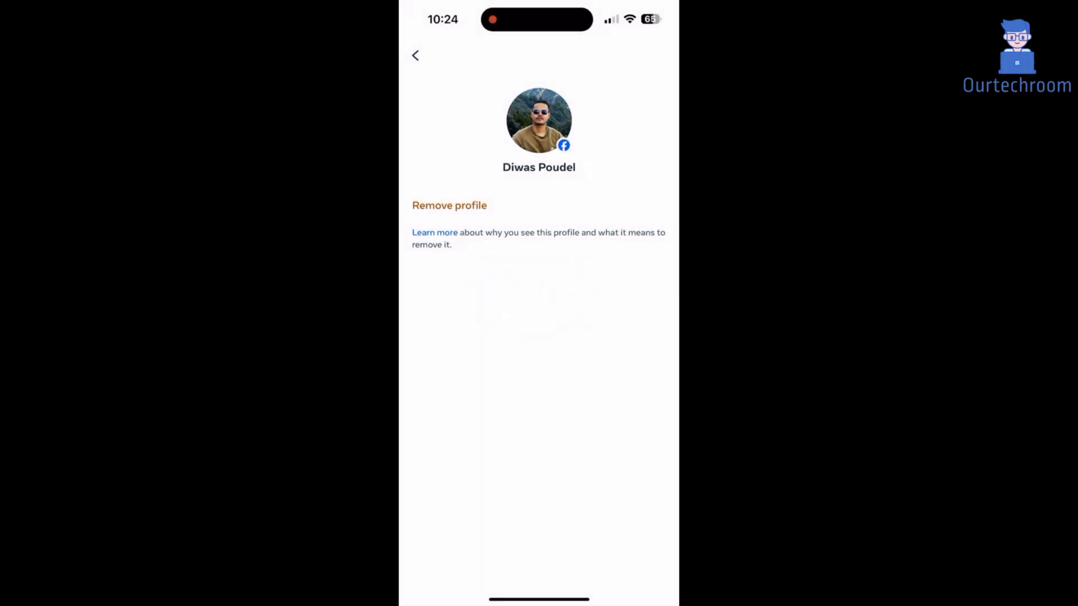
left_click(449, 206)
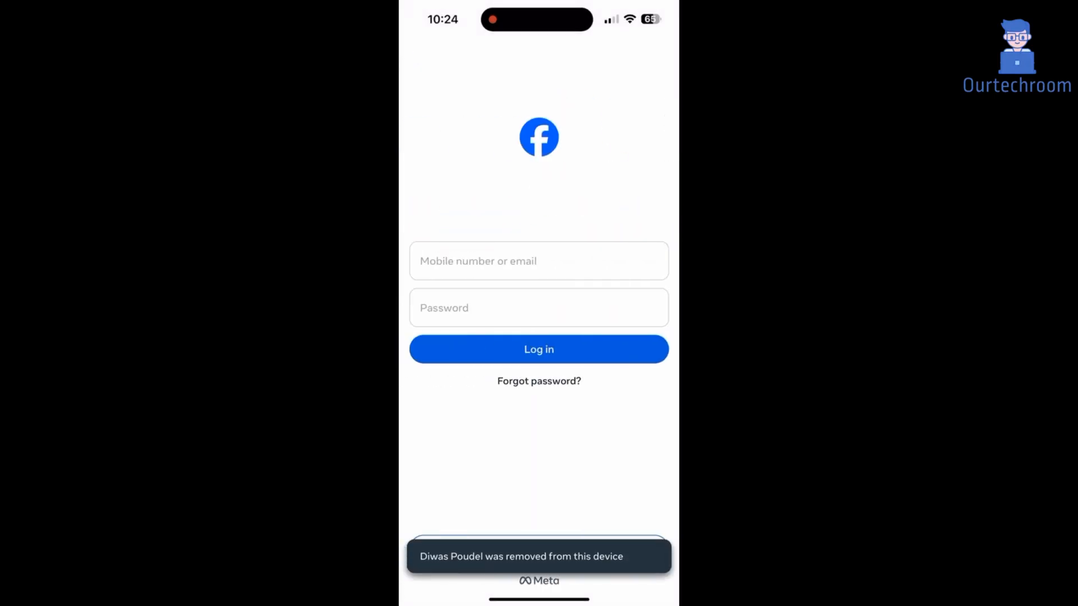